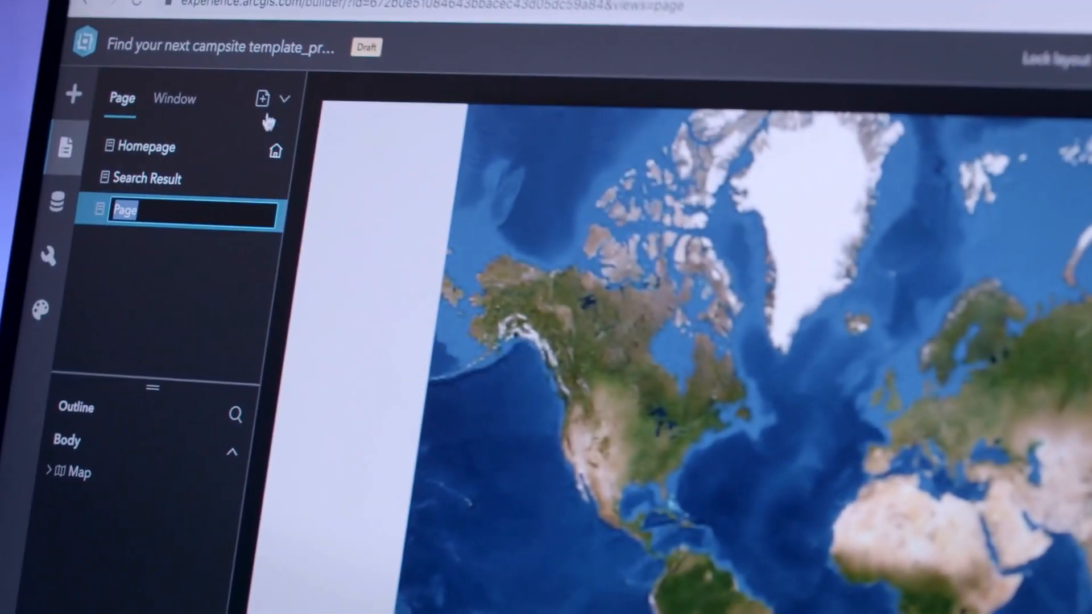
- Add a new page using the fullscreen Launchpad template
click(263, 99)
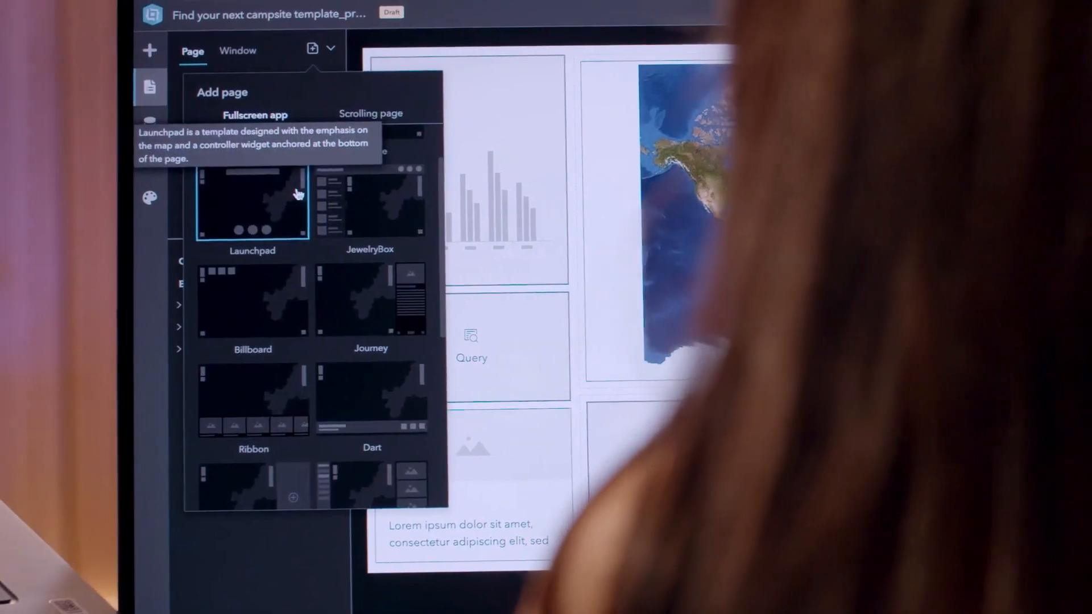
click(369, 113)
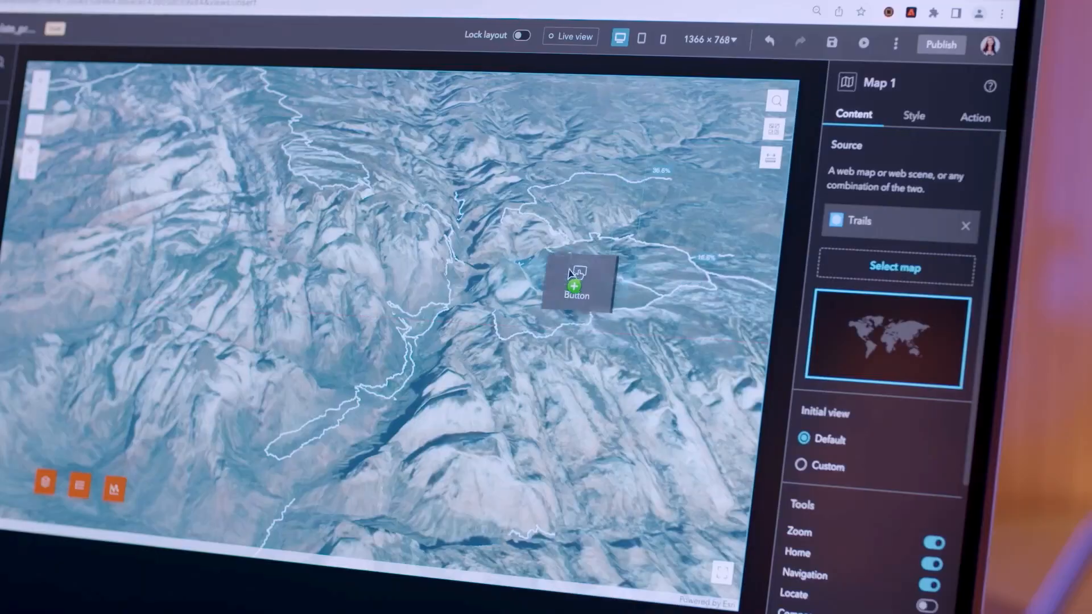
- Show the preset quick styles for the button placed on the 3D terrain map
click(576, 284)
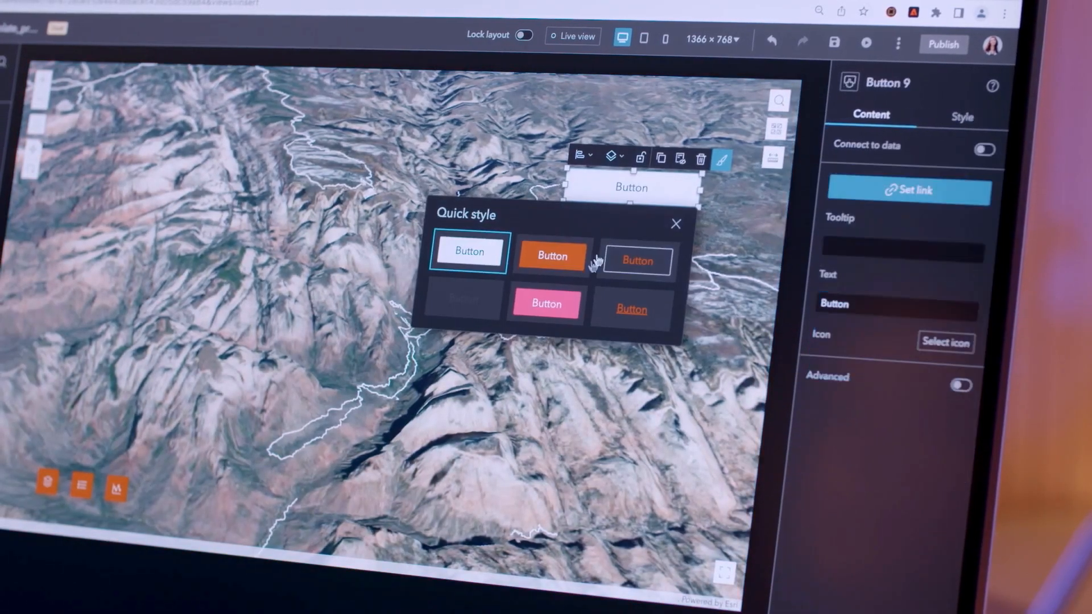